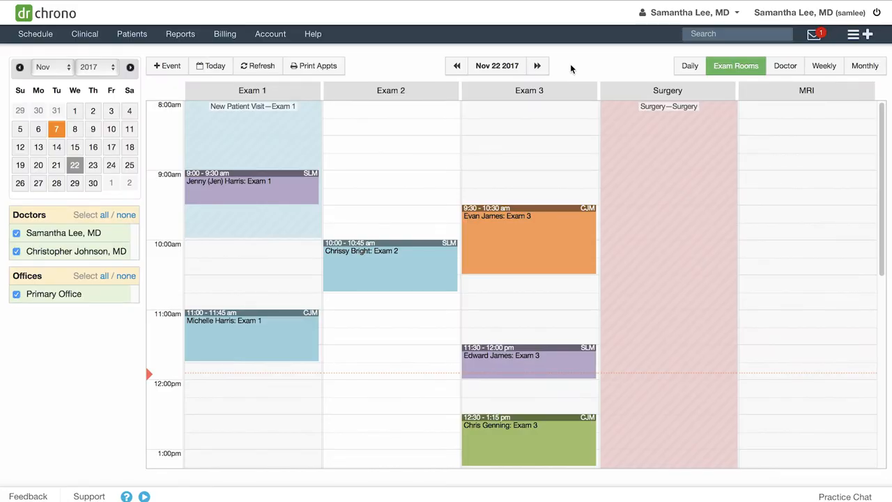
- Review the 9:00 Exam 1 appointment's vital signs and custom vitals, then close it
click(251, 202)
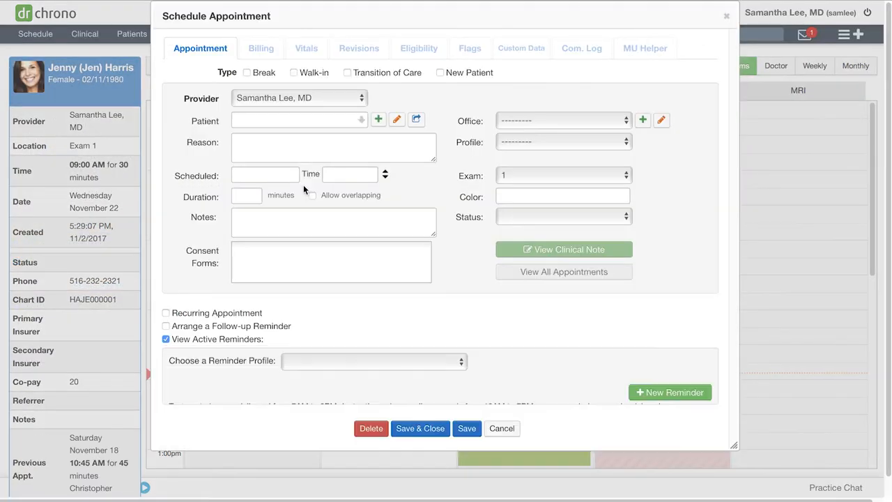
click(301, 47)
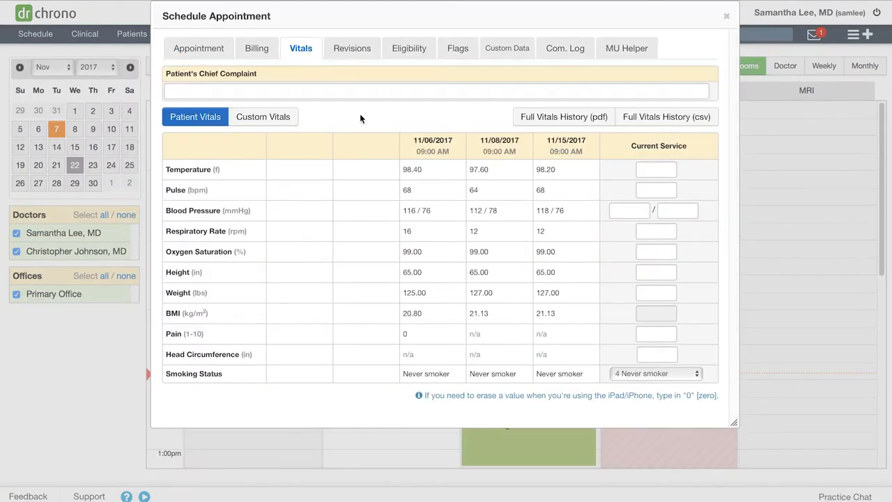
click(262, 117)
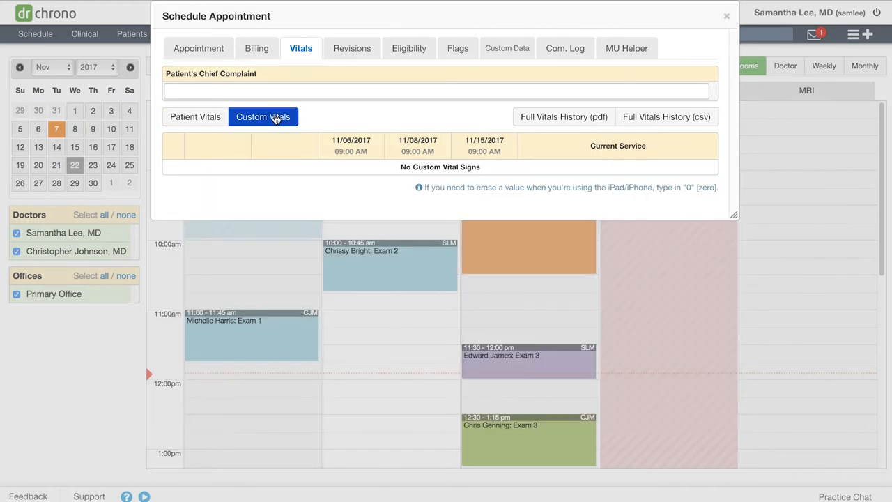
click(726, 15)
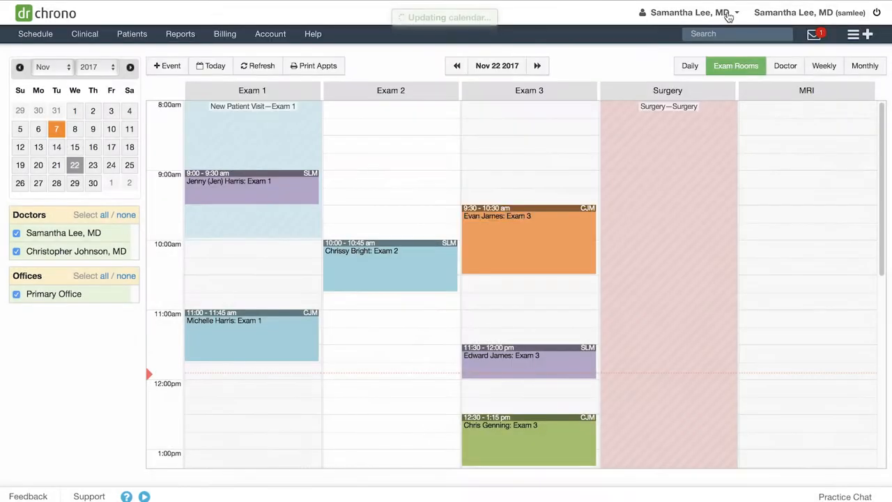
- Go to Account > Custom Fields and list the practice's custom Vital Signs
click(271, 33)
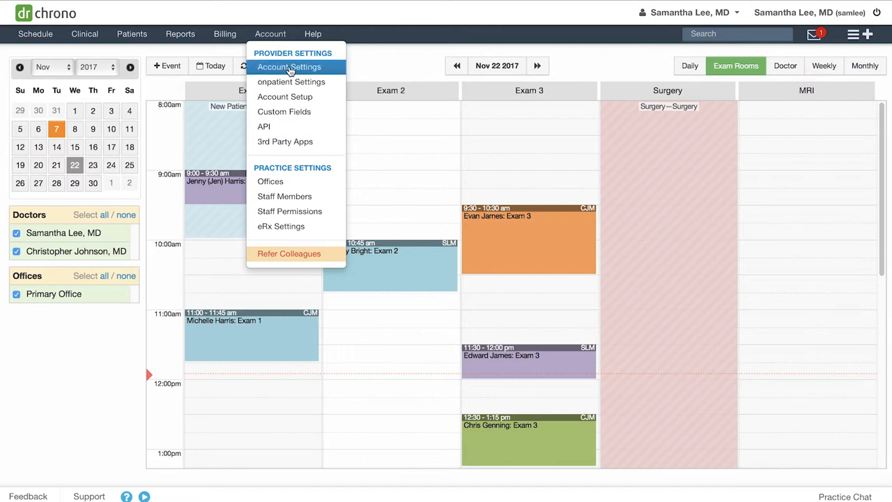
click(284, 112)
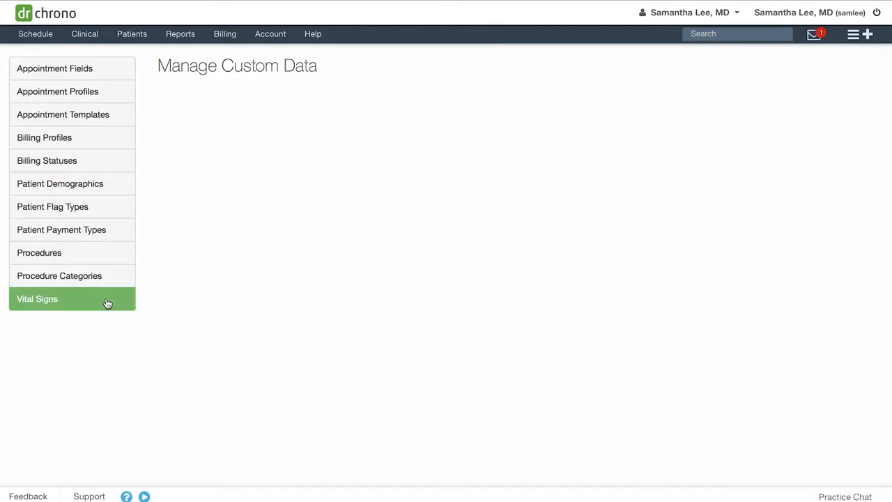
click(36, 299)
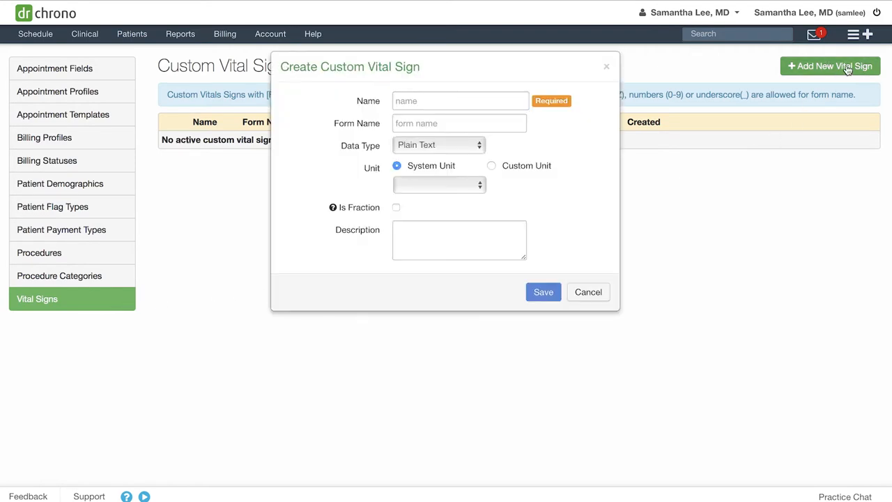
- Enter name 'Last Menstrual Cycle' and form name 'lastmenstrualcycle' for the new vital sign
click(460, 100)
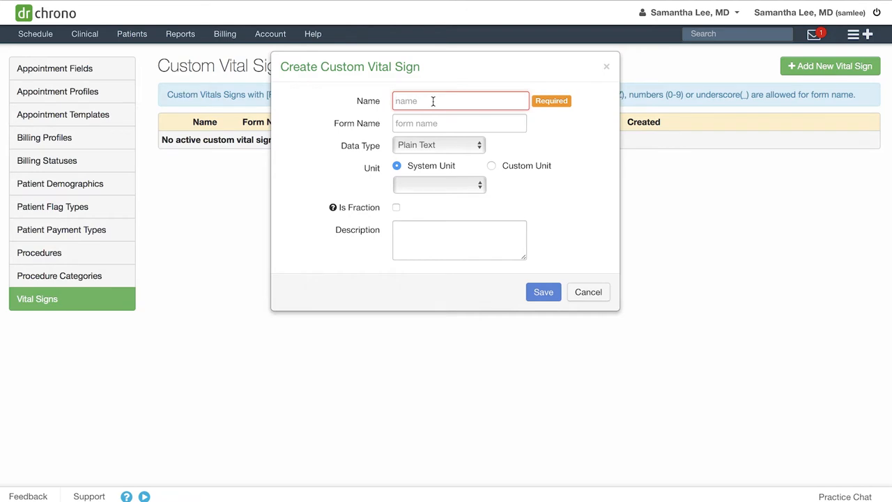
text(L)
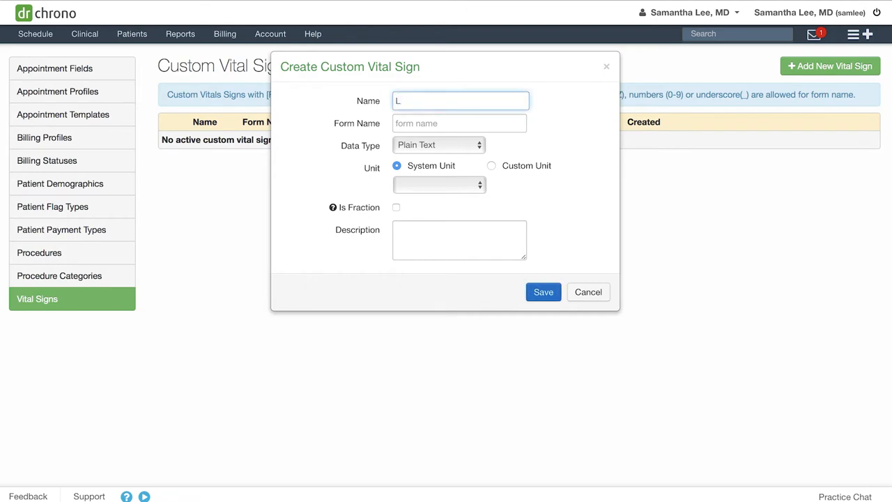
text(ast Men)
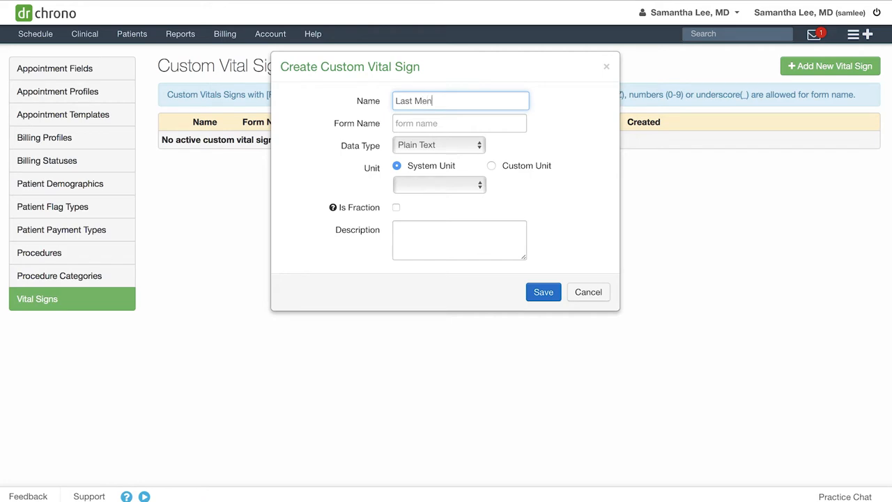
text(strual Cycle)
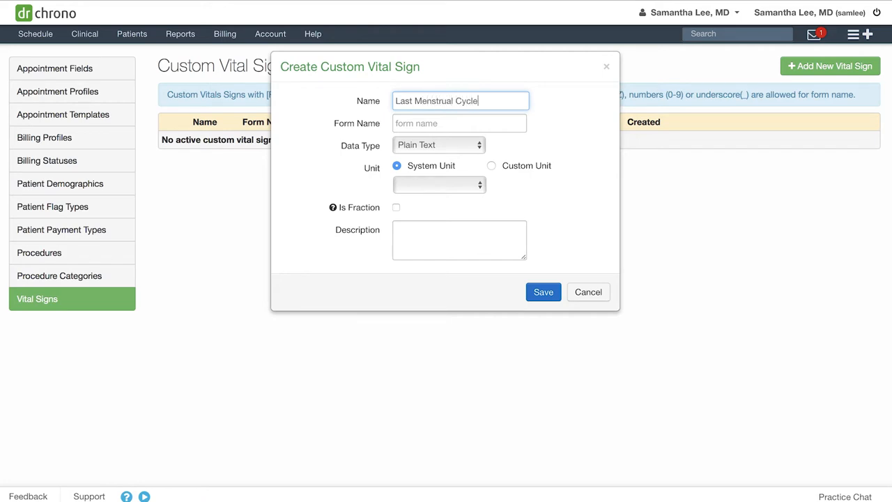
click(460, 123)
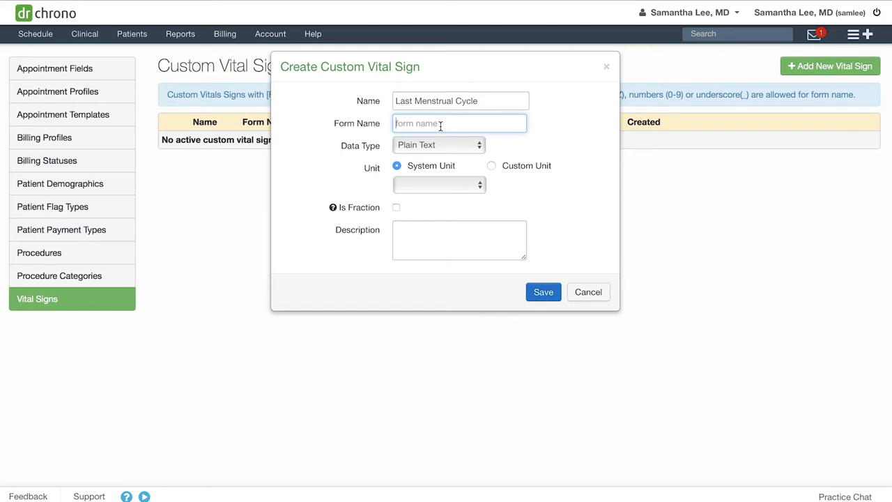
text(lastman)
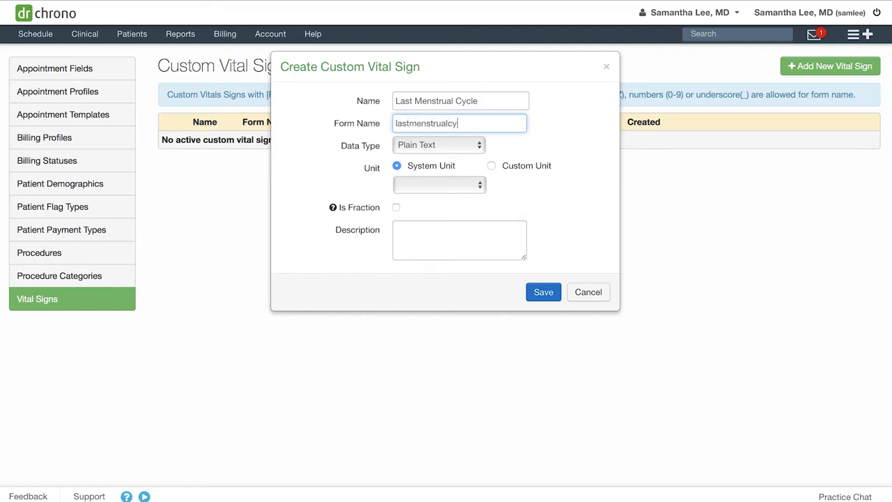
text(le)
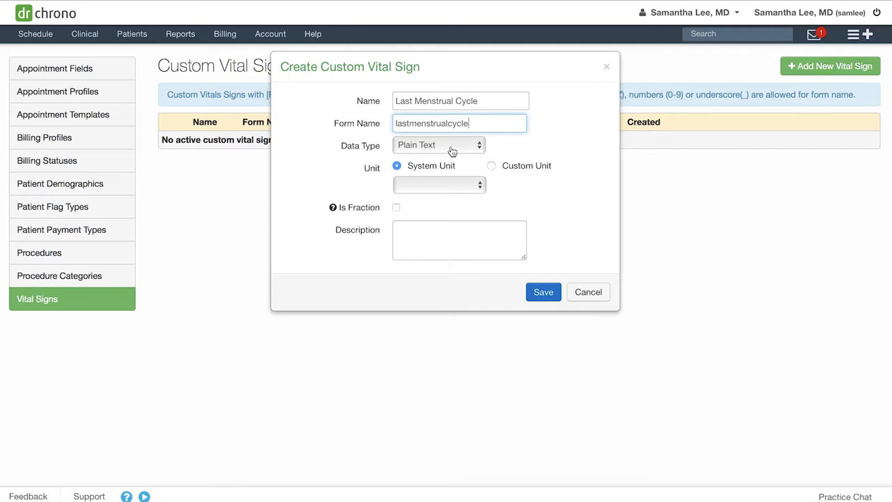
- Keep the data type as Plain Text and save the vital sign
click(438, 144)
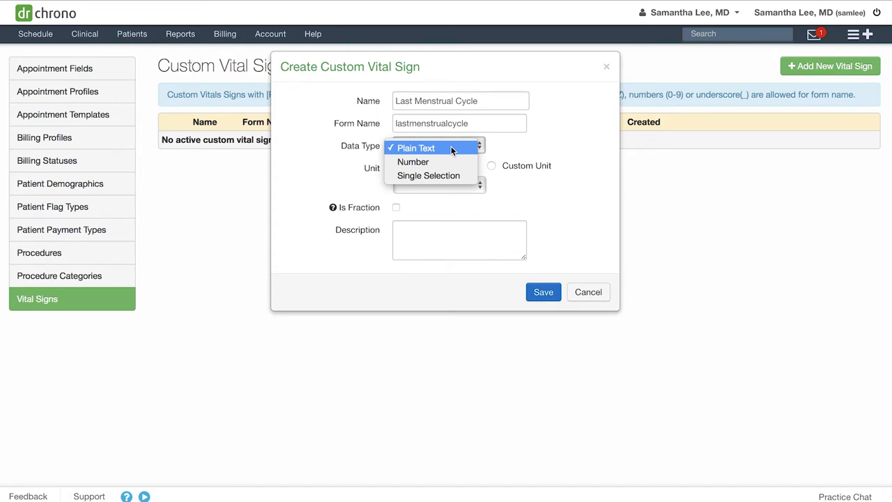
click(416, 148)
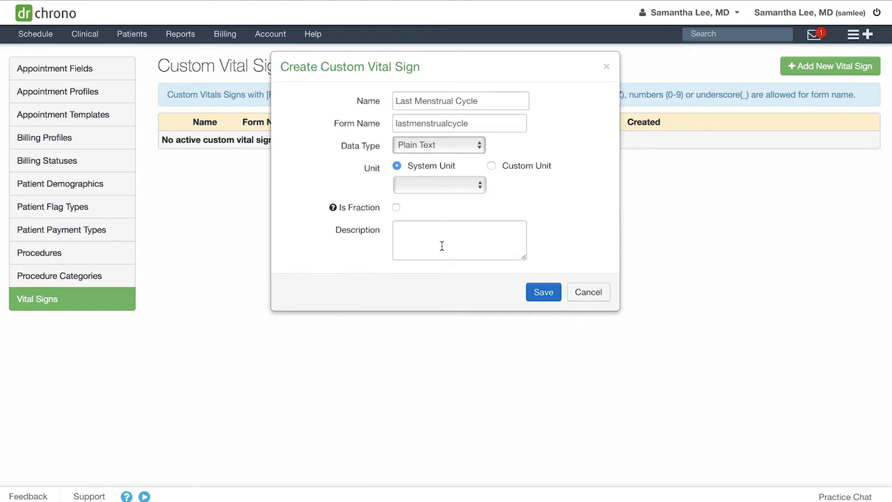
mouse_move(536, 287)
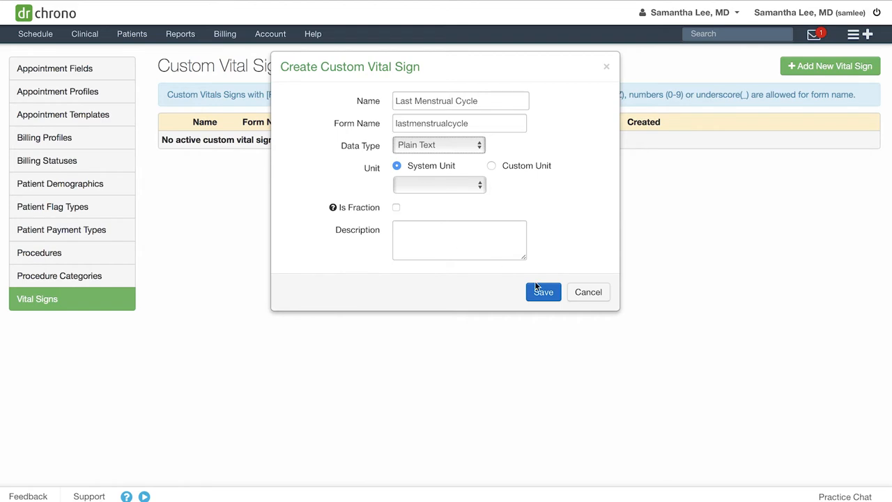
click(544, 291)
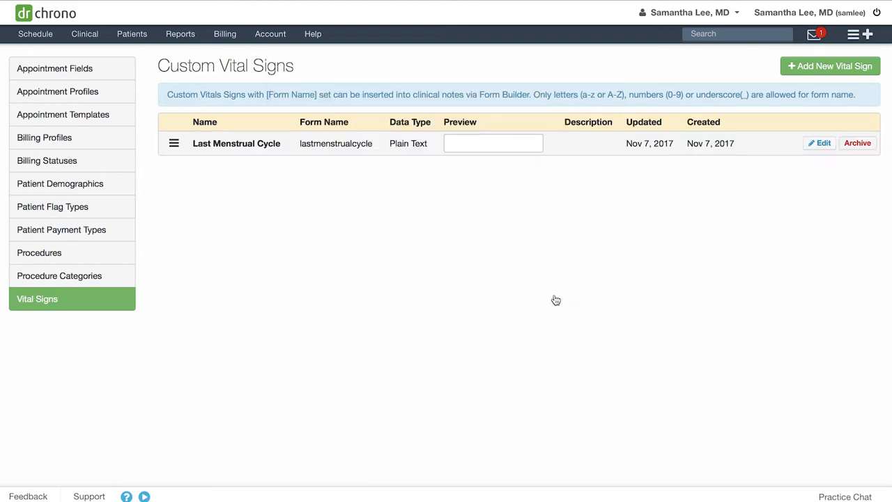
mouse_move(830, 65)
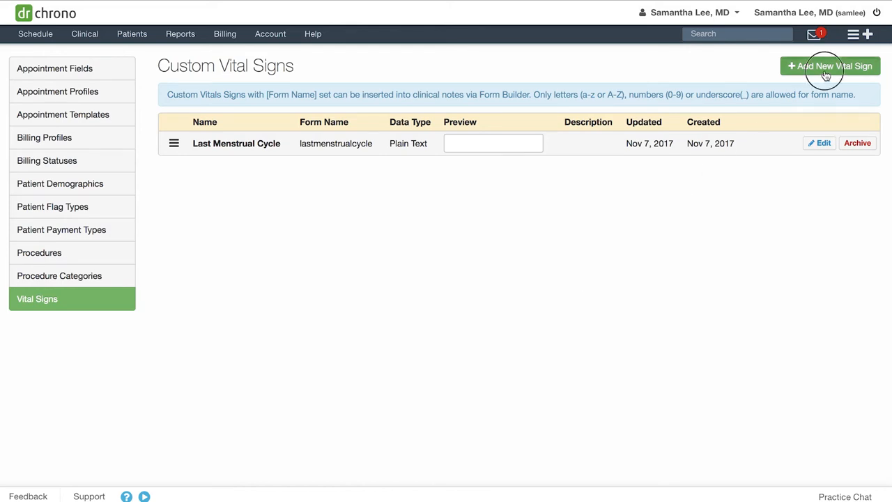
- Start another vital sign named 'Blood Glucose Level' with form name 'bgl'
click(829, 65)
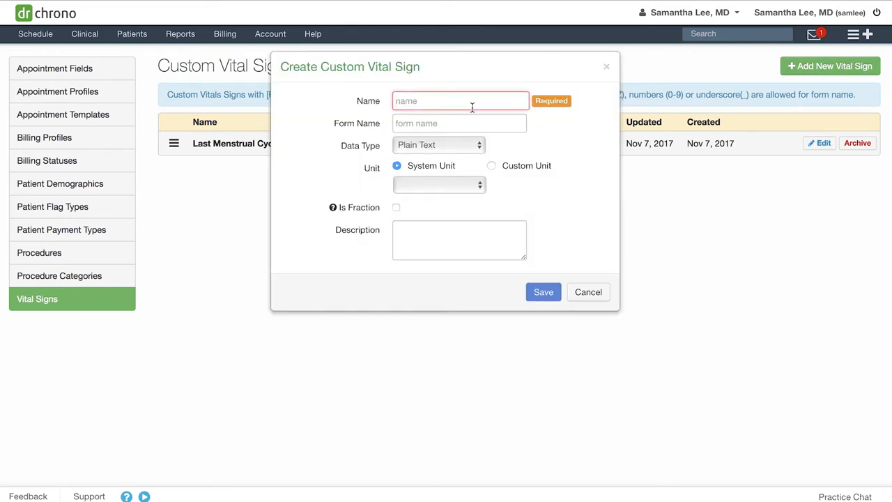
text(Blood Glu)
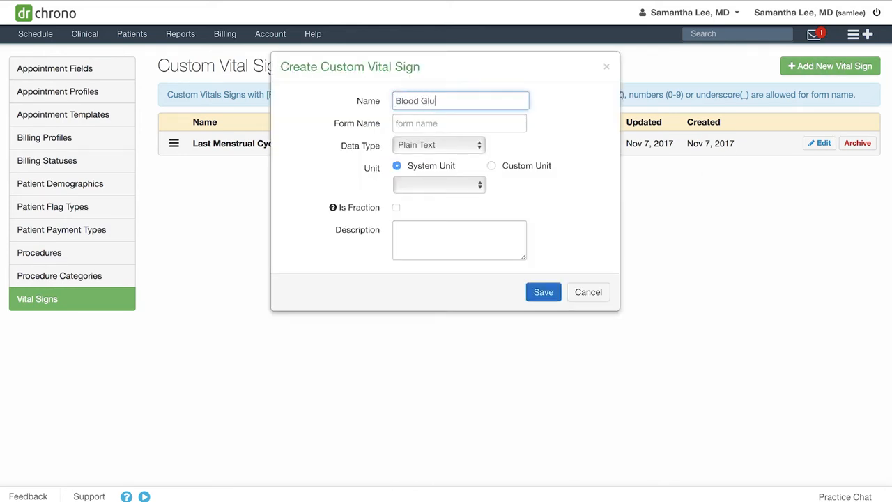
text(cose Level)
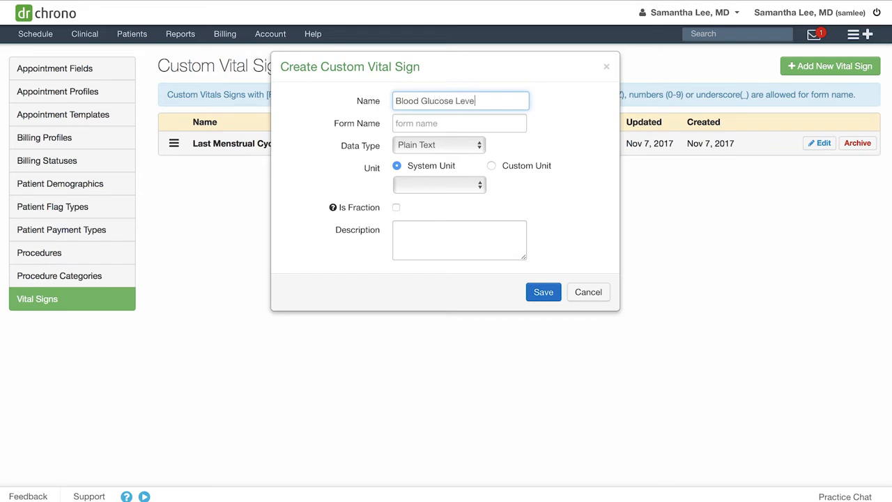
click(460, 123)
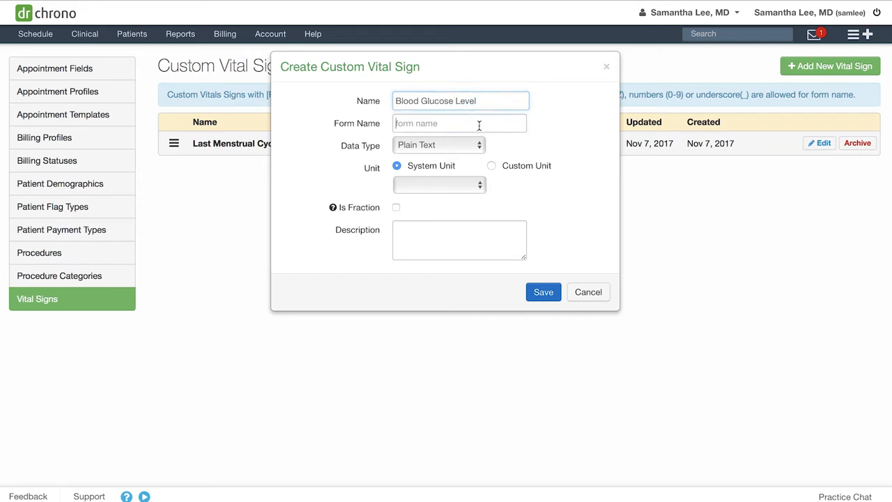
text(bgl)
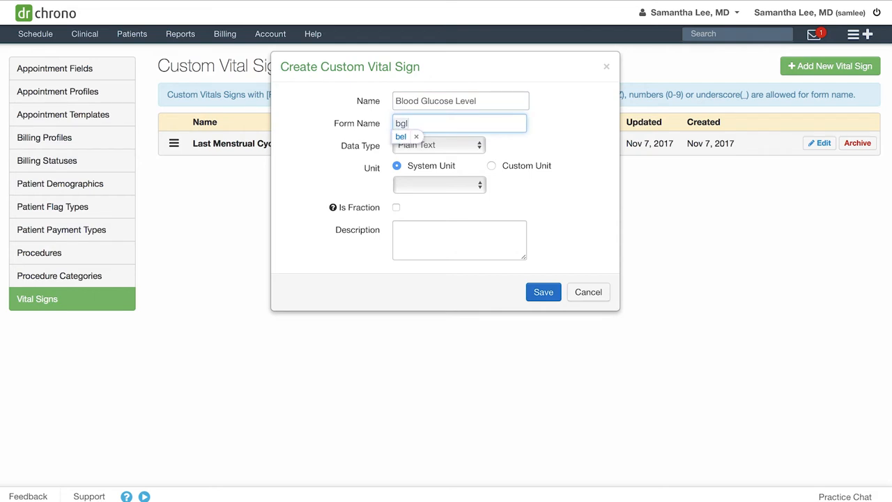
- Make it a Number with 1 decimal place and custom unit mg/dL
click(444, 145)
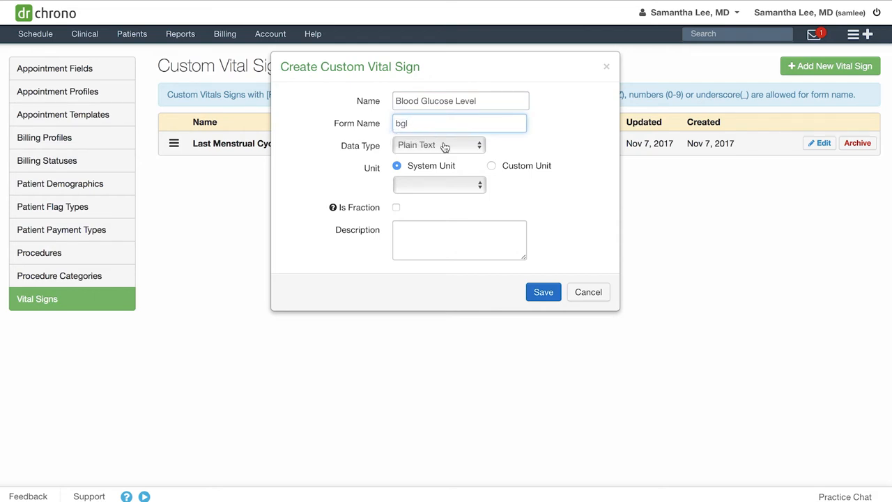
click(437, 145)
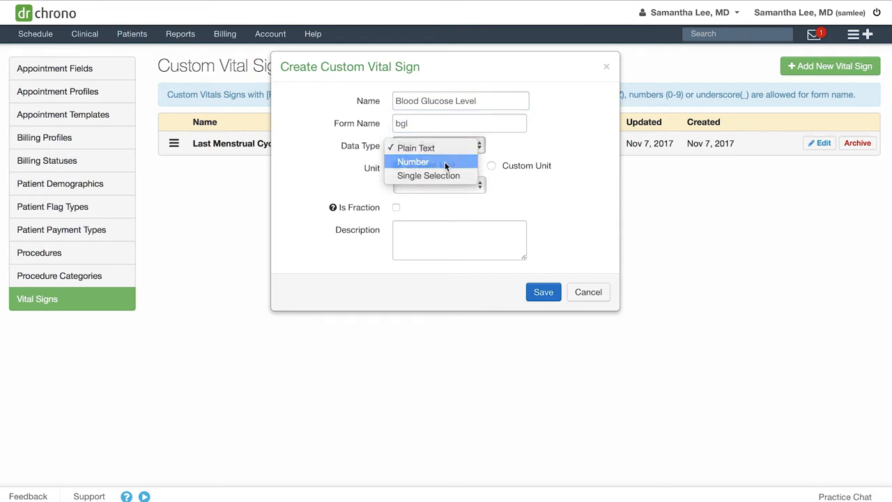
click(413, 162)
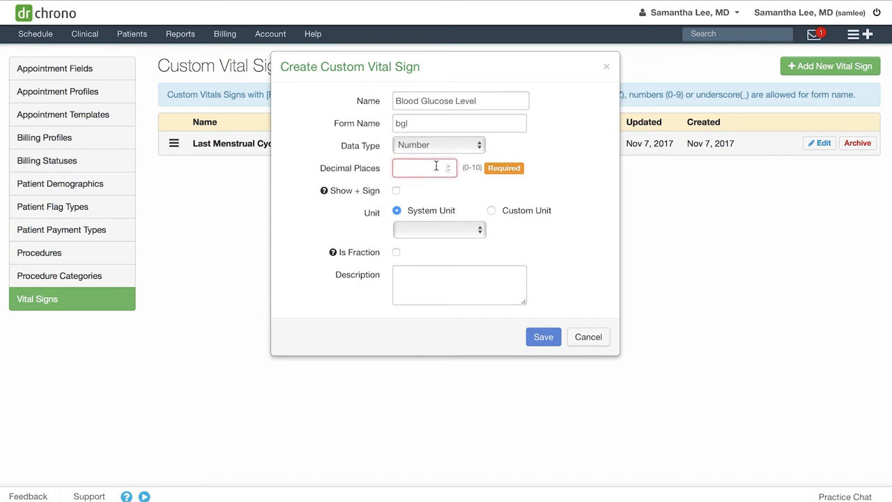
text(1)
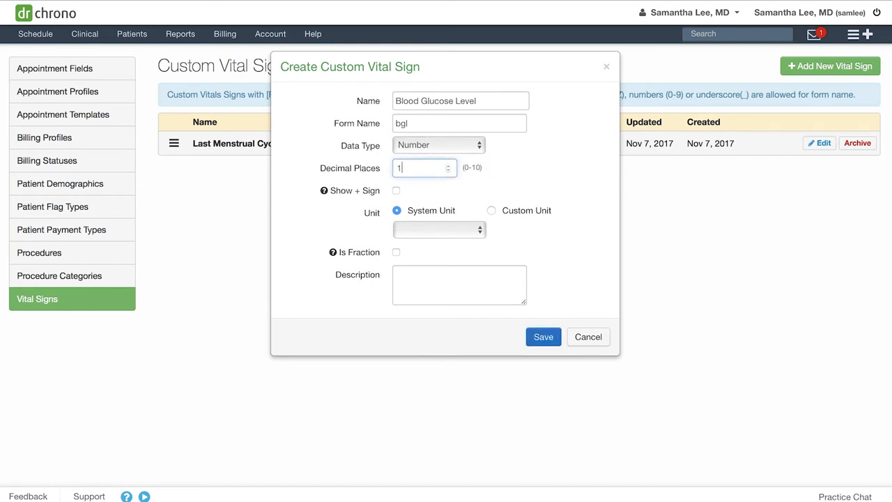
mouse_move(493, 212)
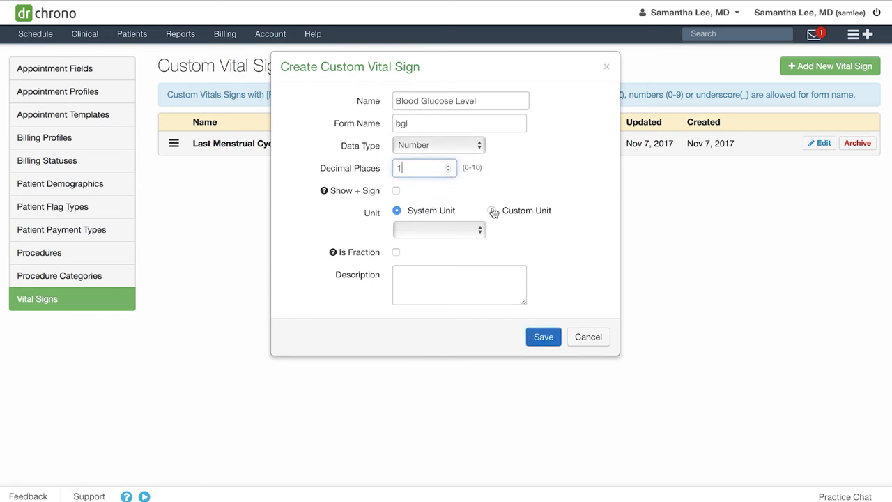
click(468, 209)
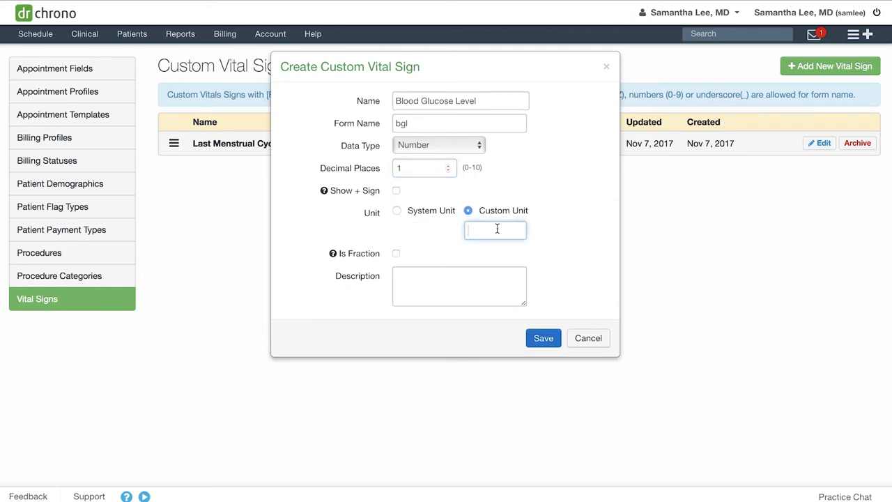
text(mg)
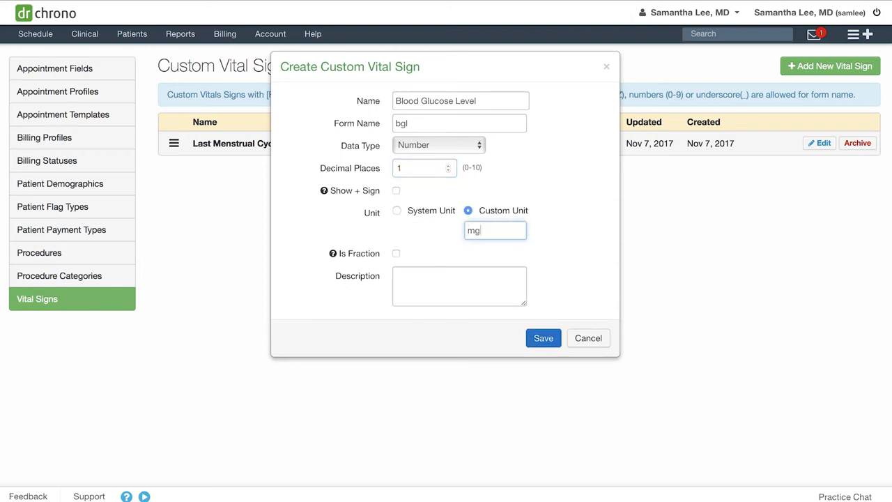
text(/dL)
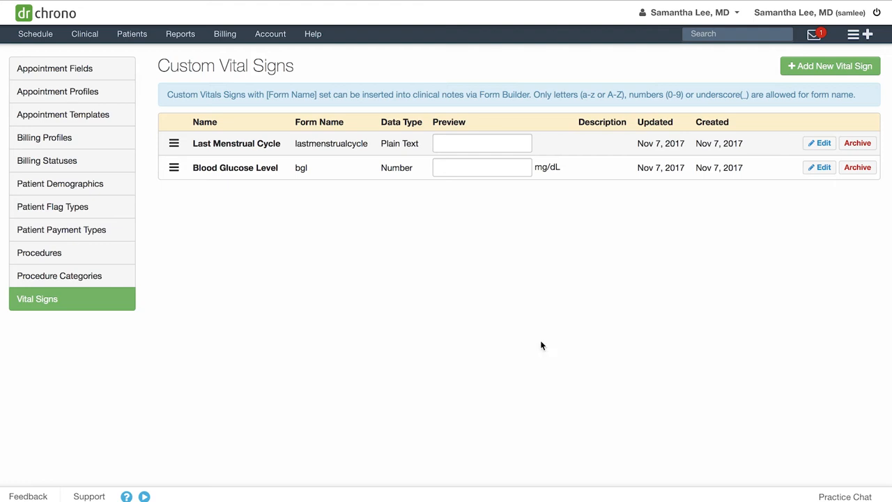
mouse_move(548, 342)
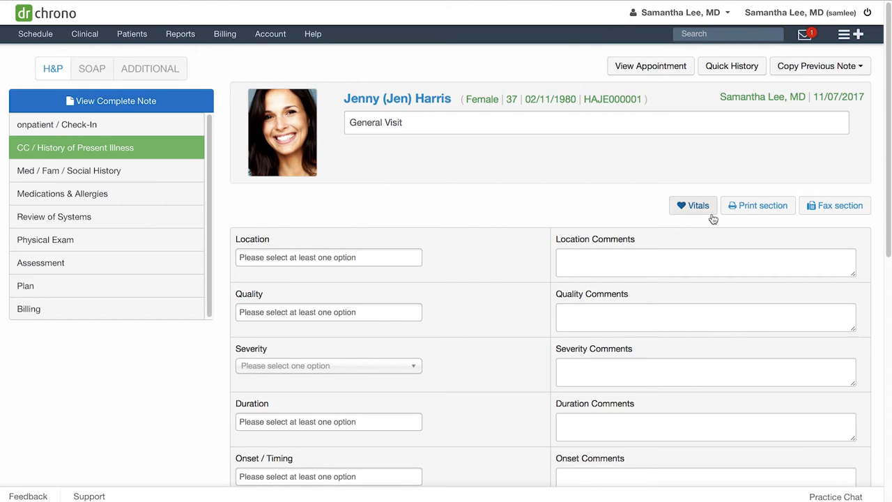
- Show Patient Vitals in the note and switch to Custom Vitals listing both new signs
click(693, 205)
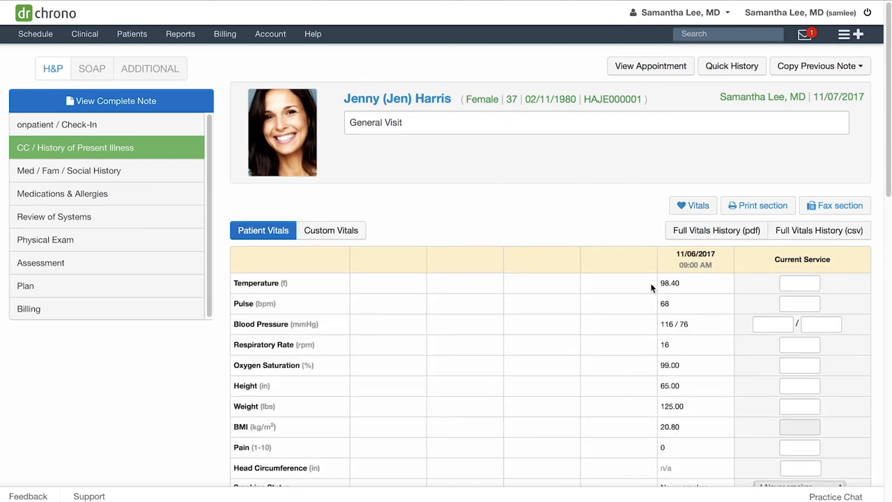
scroll(down, 3)
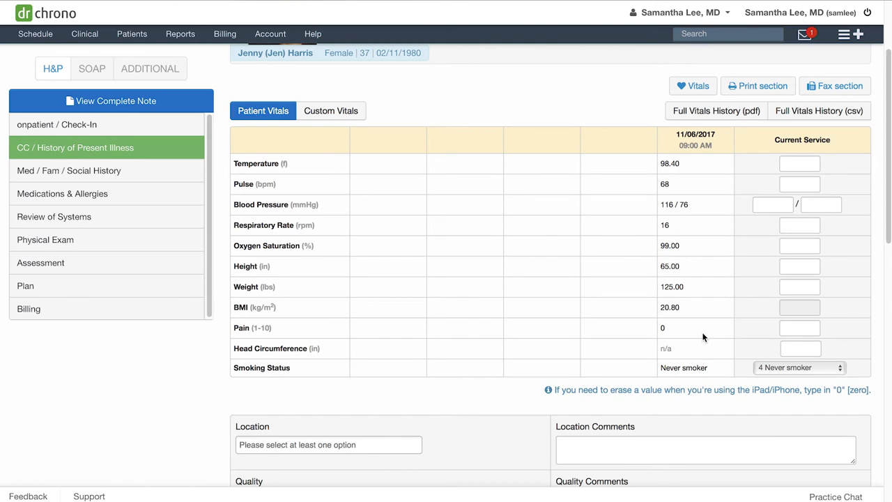
click(332, 110)
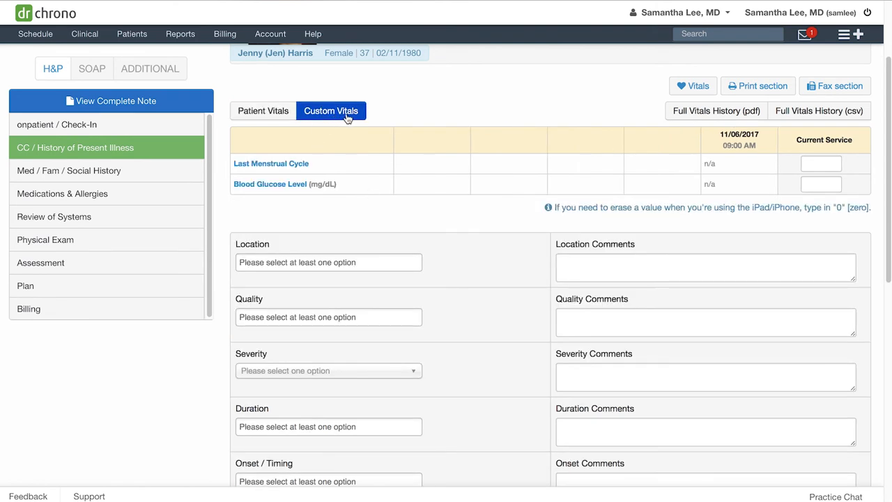
mouse_move(357, 117)
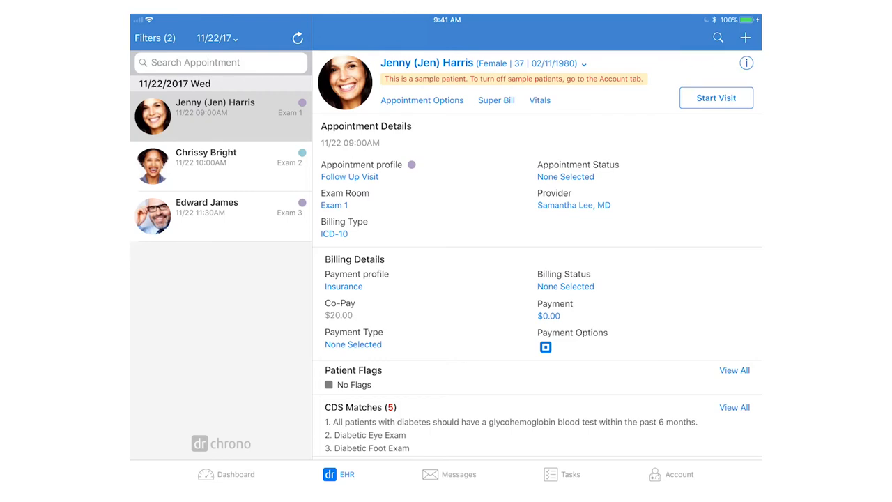
- From the iPad appointment's Custom Vitals, display the Blood Glucose Level graph
click(540, 100)
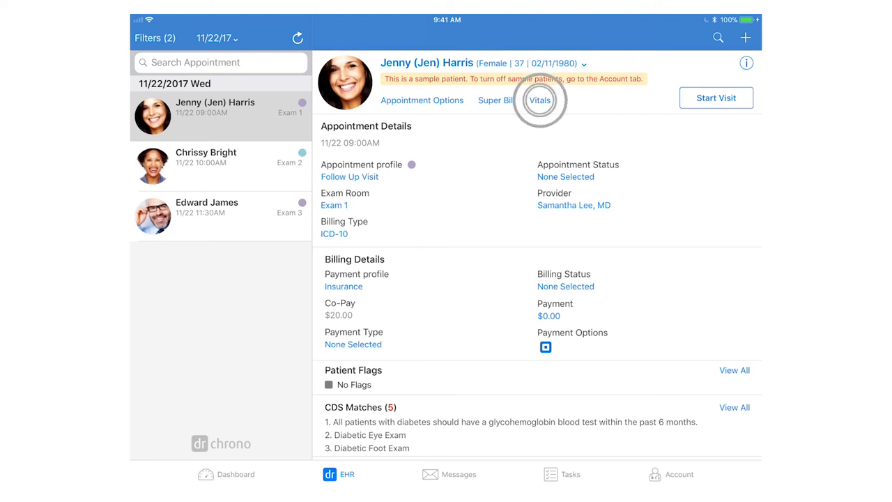
click(540, 101)
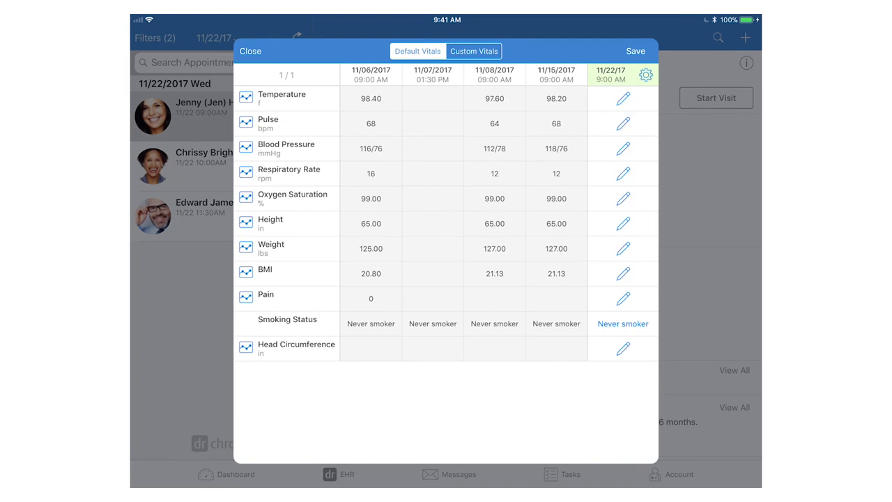
click(474, 50)
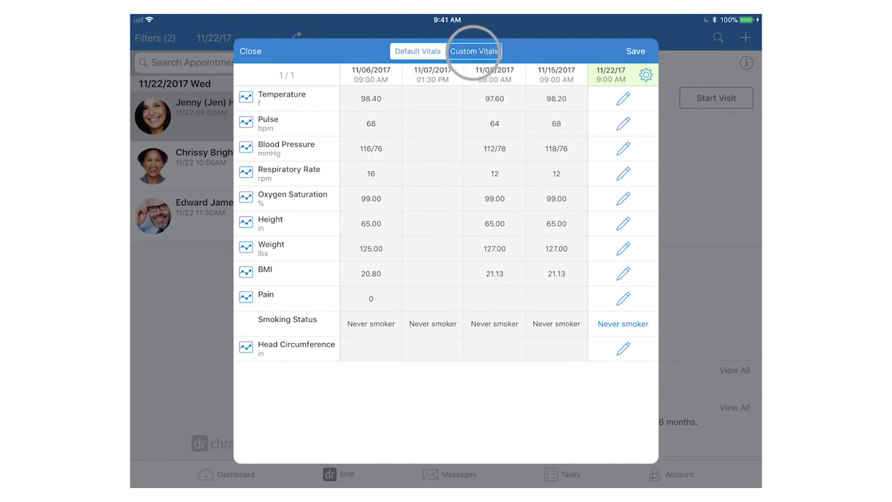
click(474, 51)
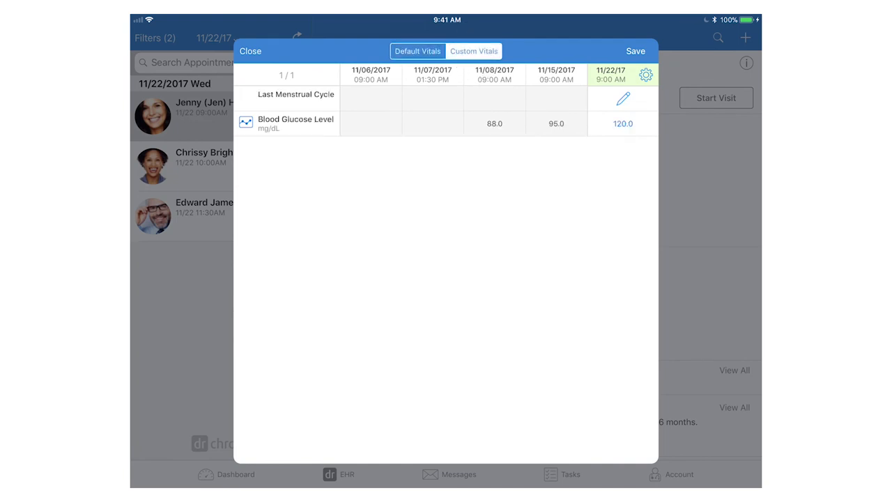
click(245, 122)
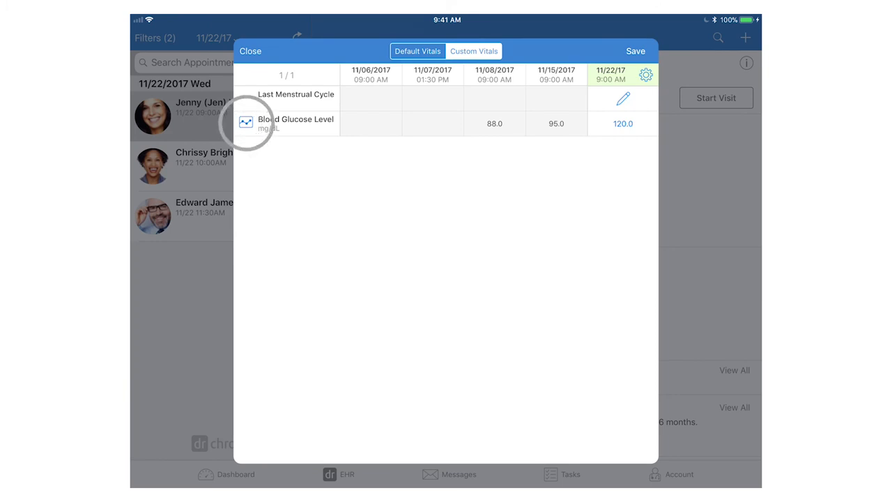
click(245, 123)
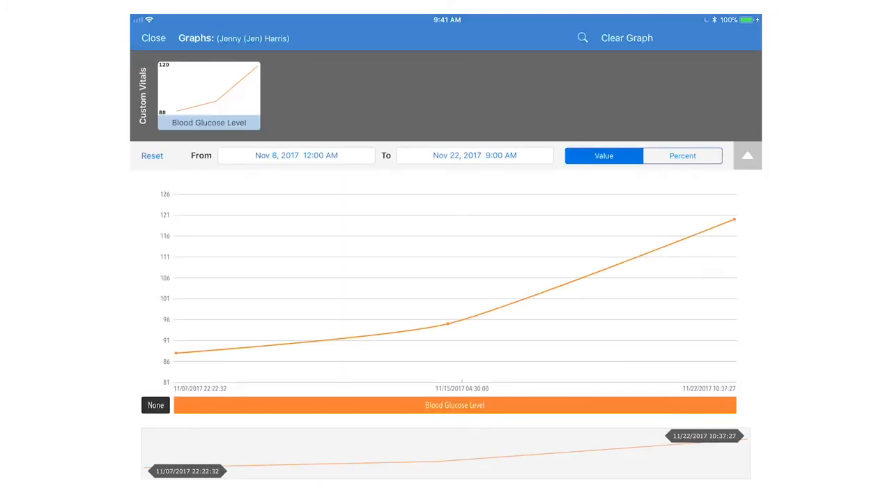